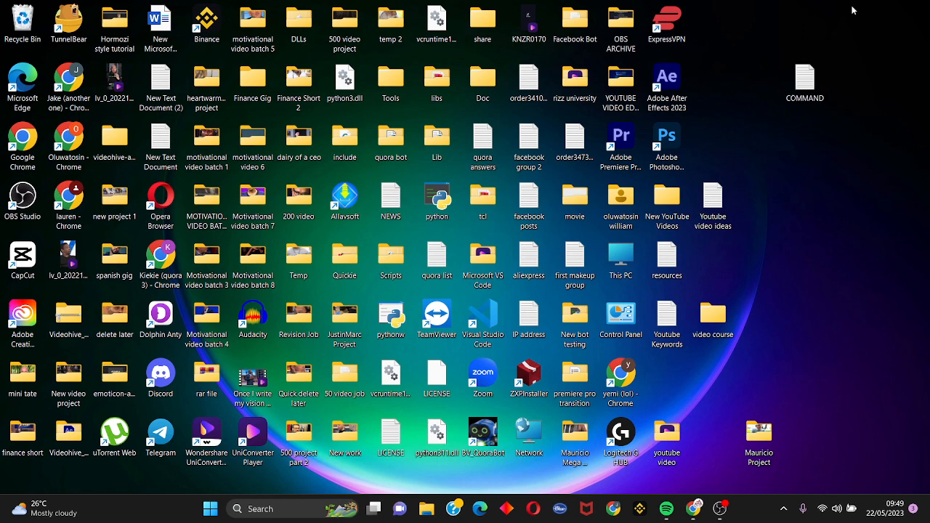
mouse_move(191, 500)
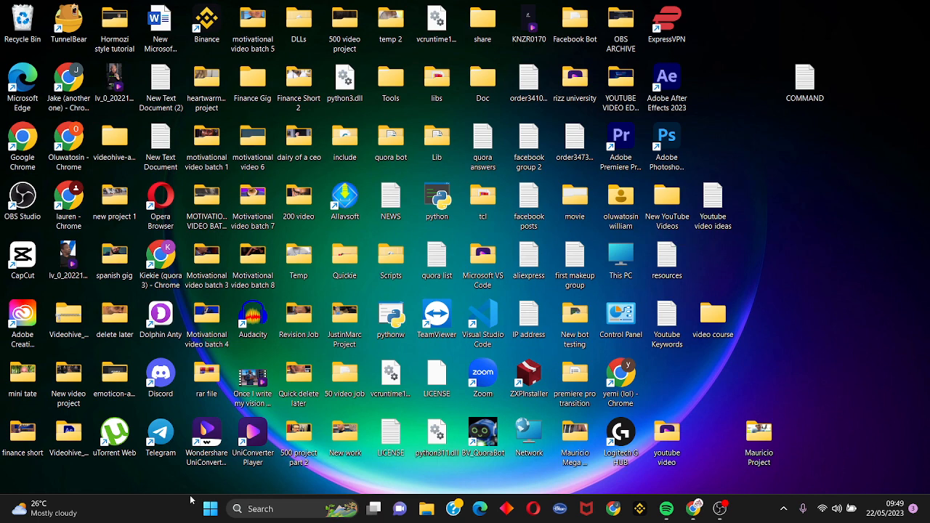
- Search Windows from the Start menu for 'services'
click(210, 508)
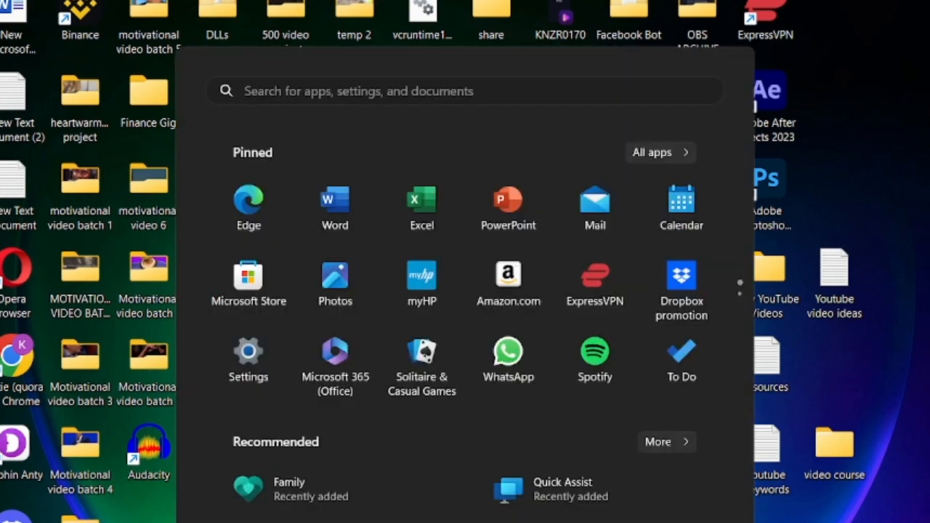
text(services)
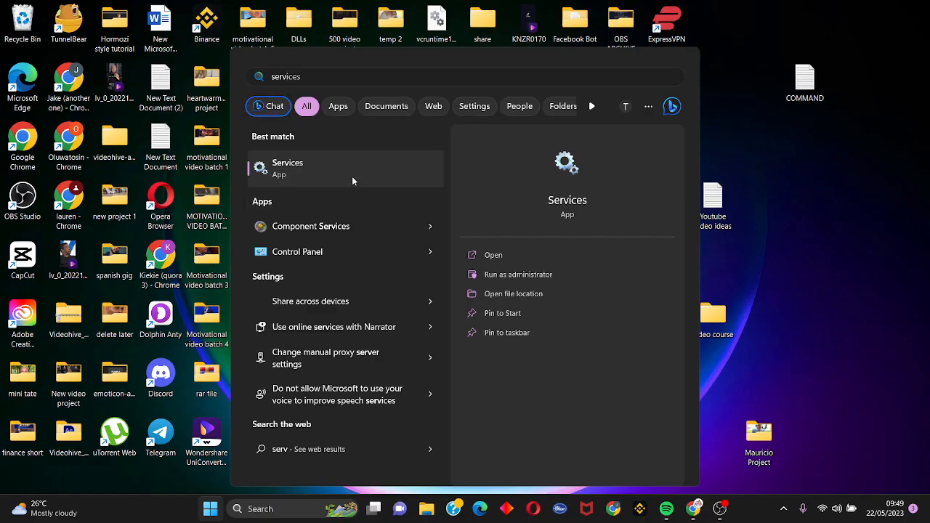
- Open Services and set Bluetooth Audio Gateway Service's startup type to Automatic
click(288, 168)
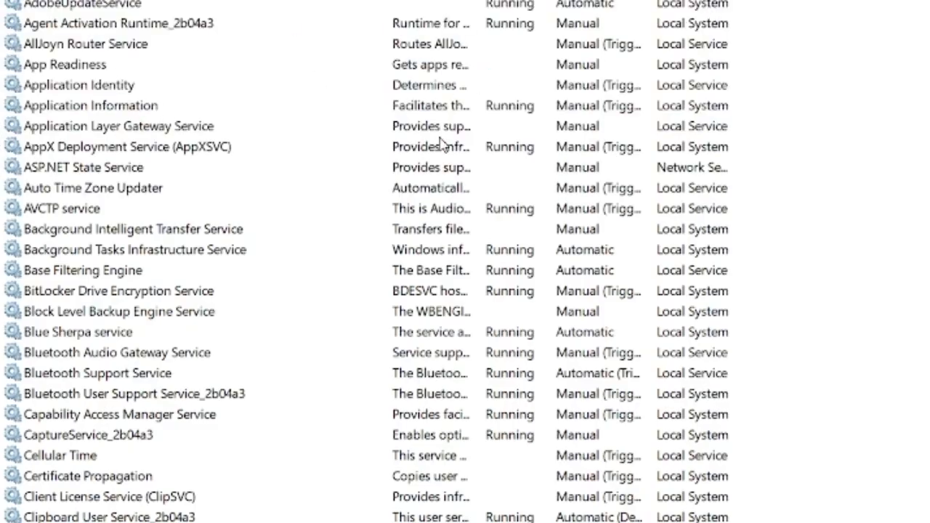
mouse_move(210, 332)
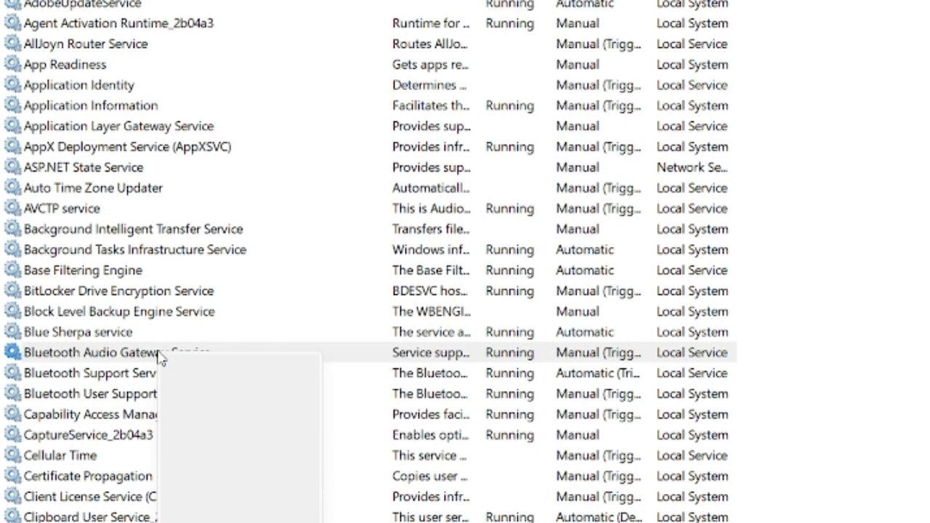
click(116, 353)
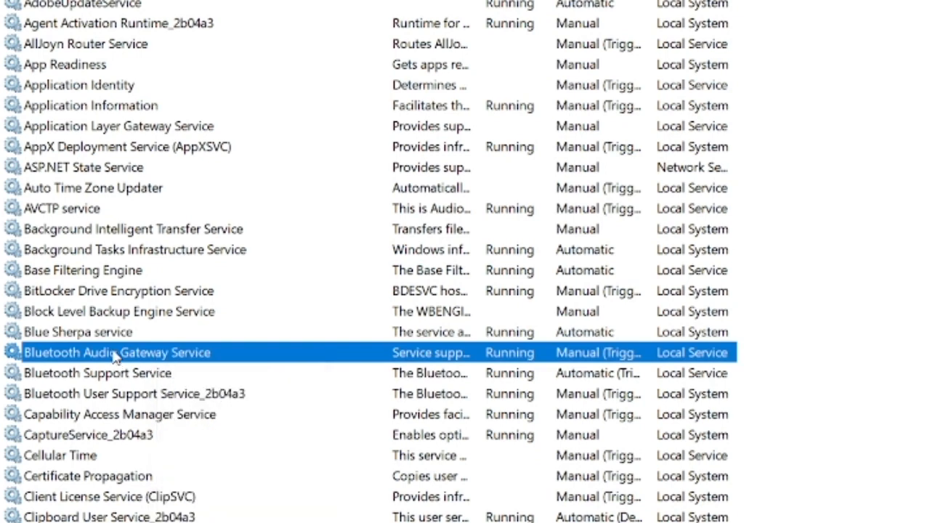
double_click(116, 352)
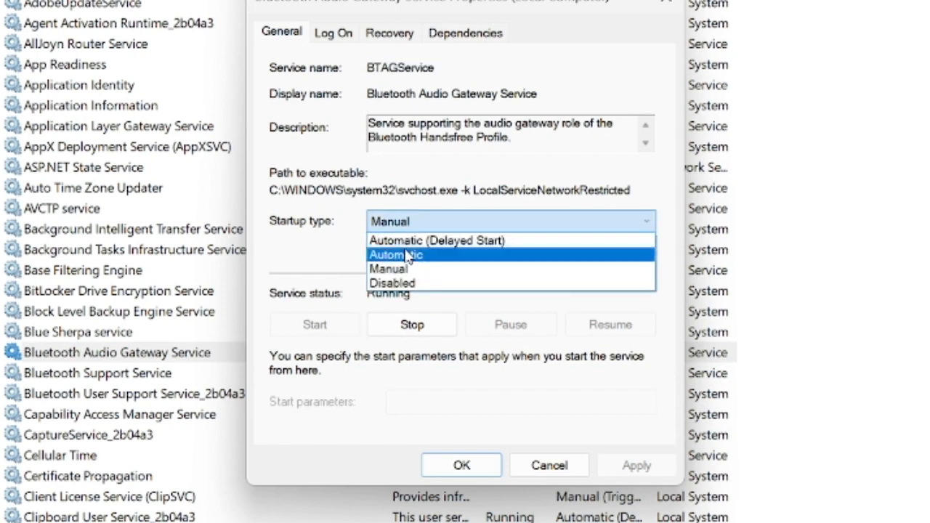
click(396, 254)
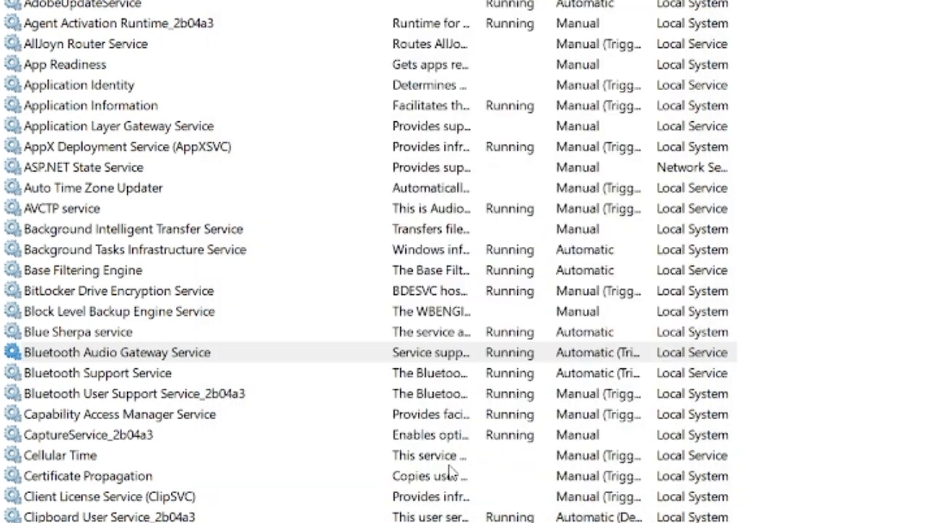
- Confirm Bluetooth Support Service is already Automatic, then close Services
click(116, 352)
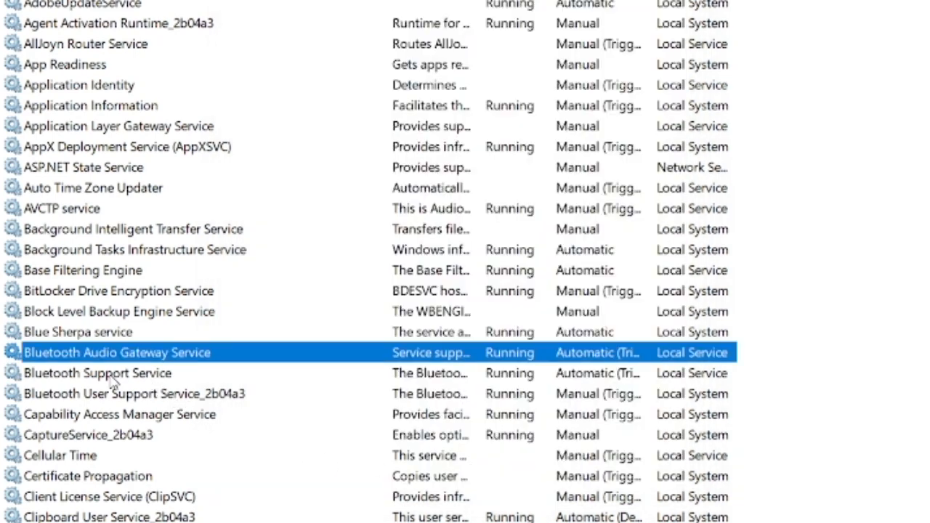
double_click(96, 373)
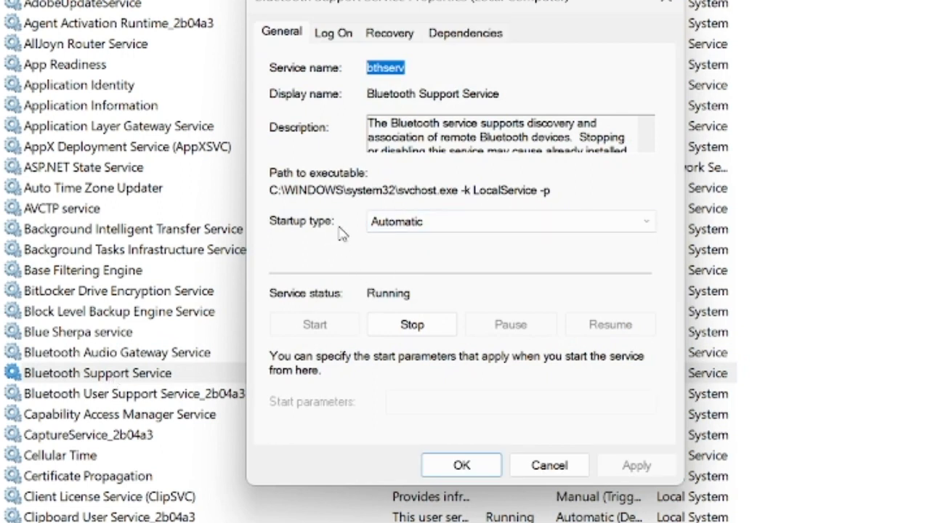
click(511, 221)
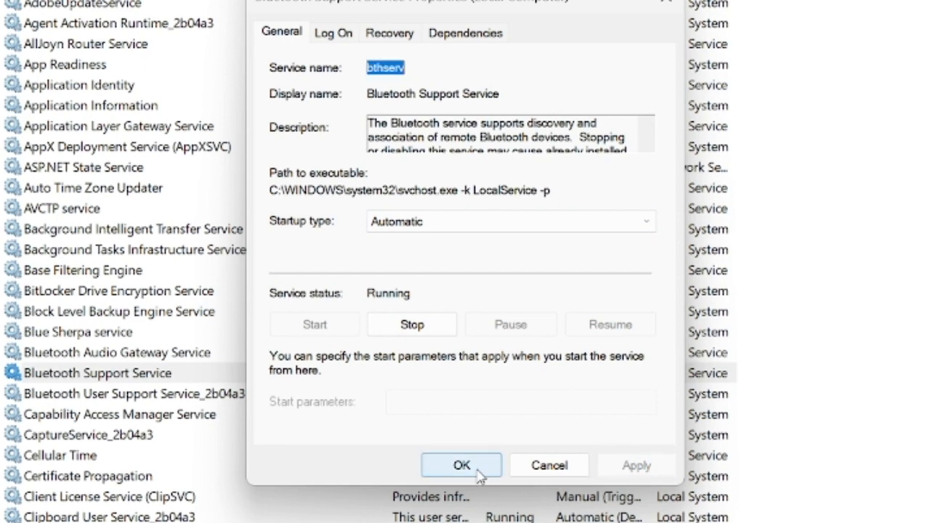
click(461, 465)
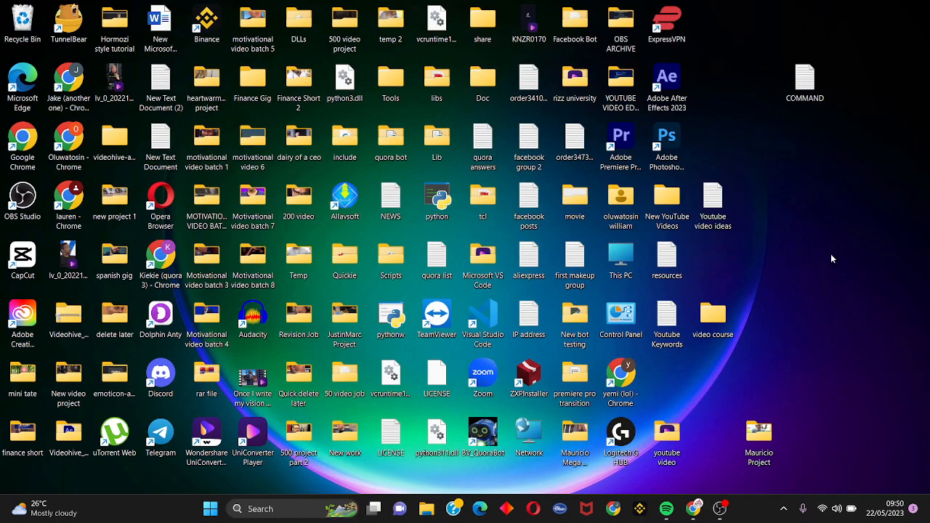
- Search for 'cmd' and launch Command Prompt as administrator
click(252, 432)
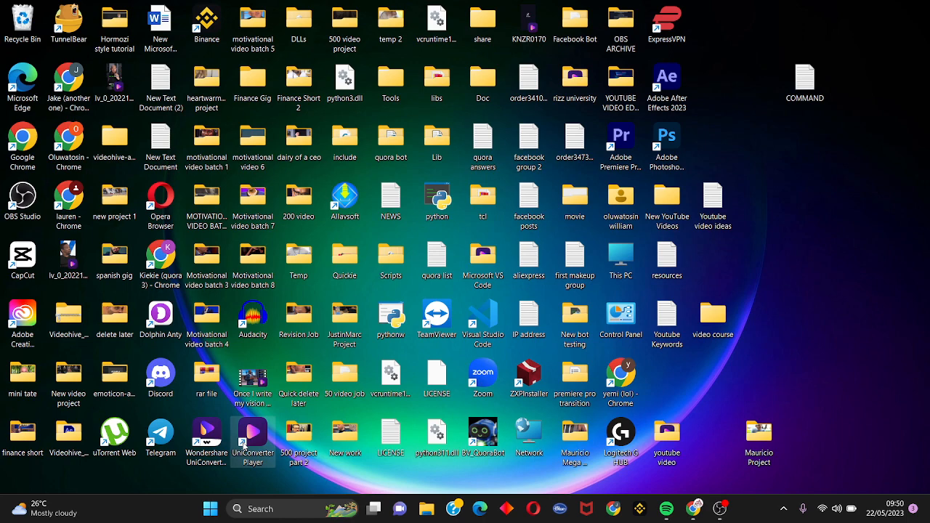
click(210, 508)
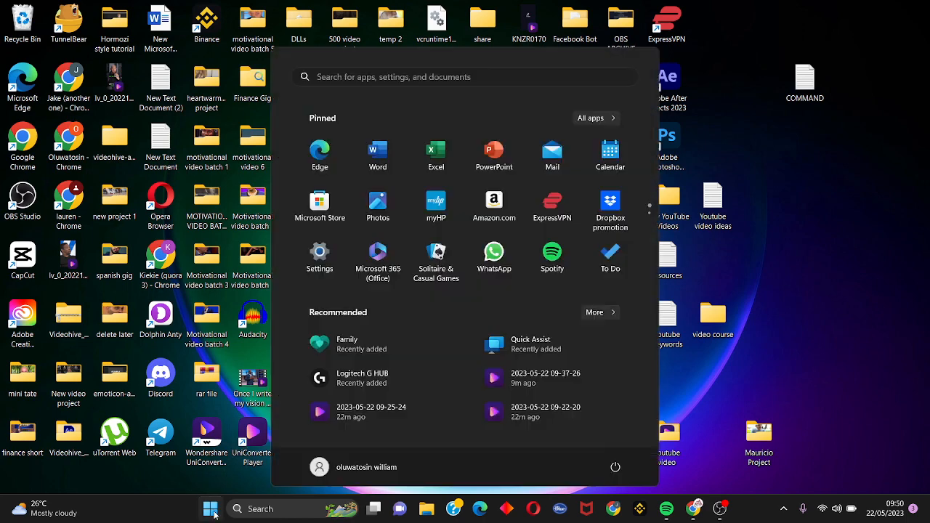
mouse_move(407, 136)
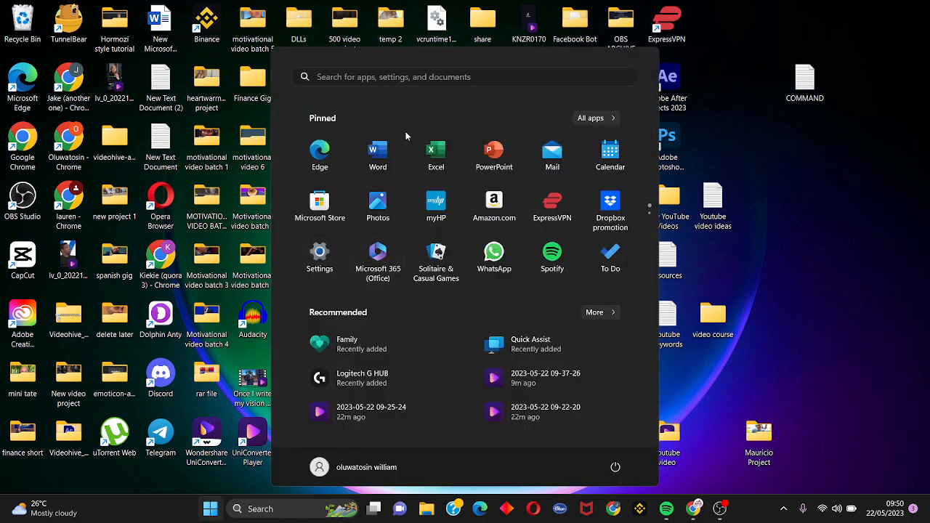
text(cmd)
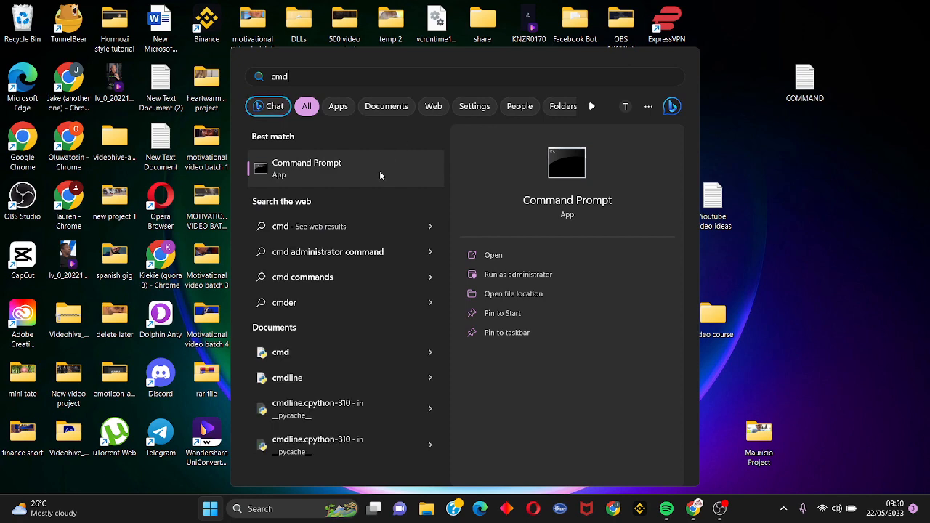
right_click(327, 168)
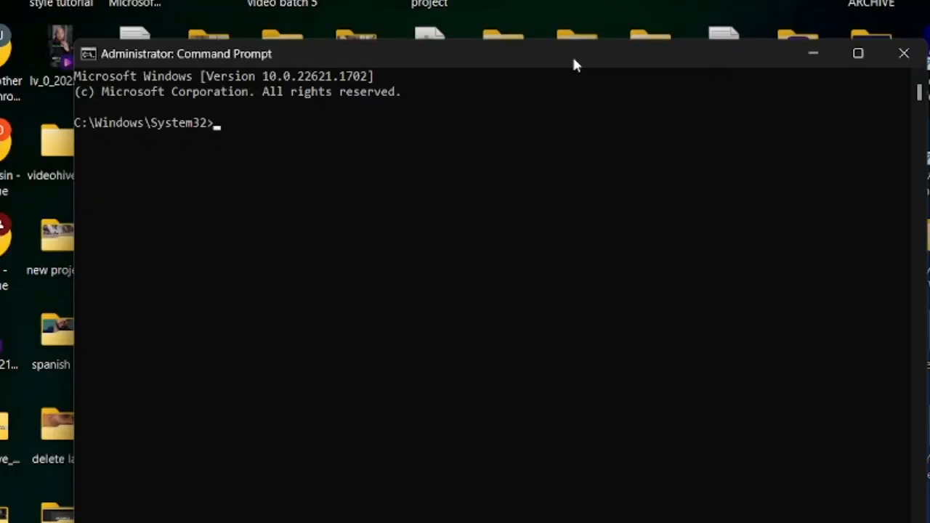
- Run sfc /scannow, then enter DISM.exe /Online /Cleanup-image /Restorehealth
text(sfc ?)
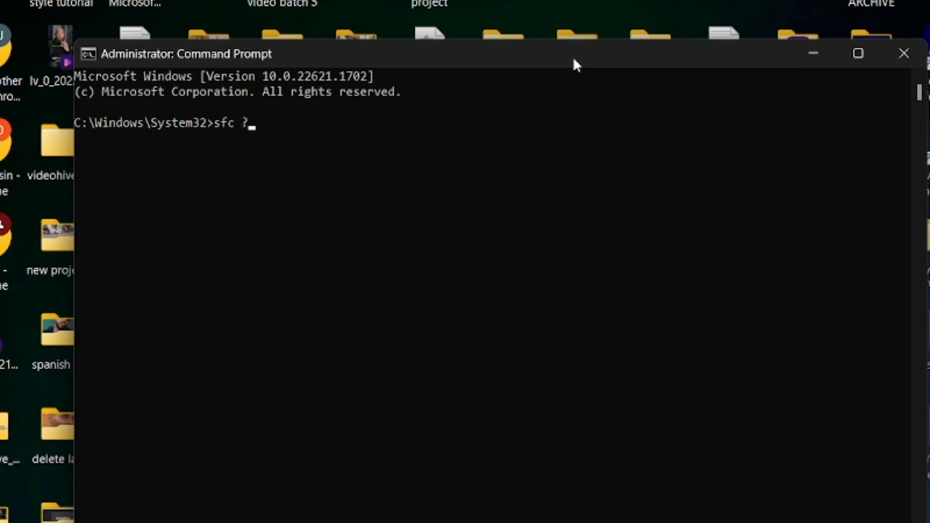
text(/sca)
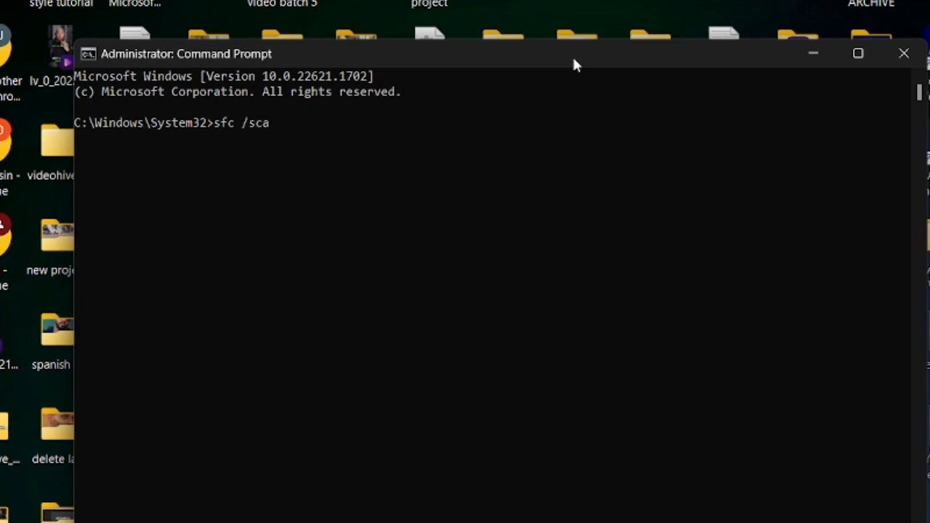
text(nnow)
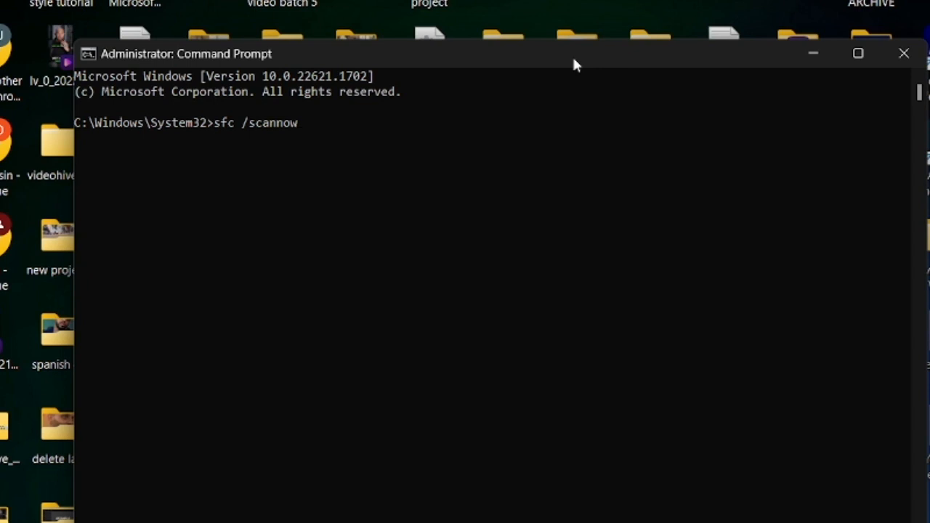
key(Enter)
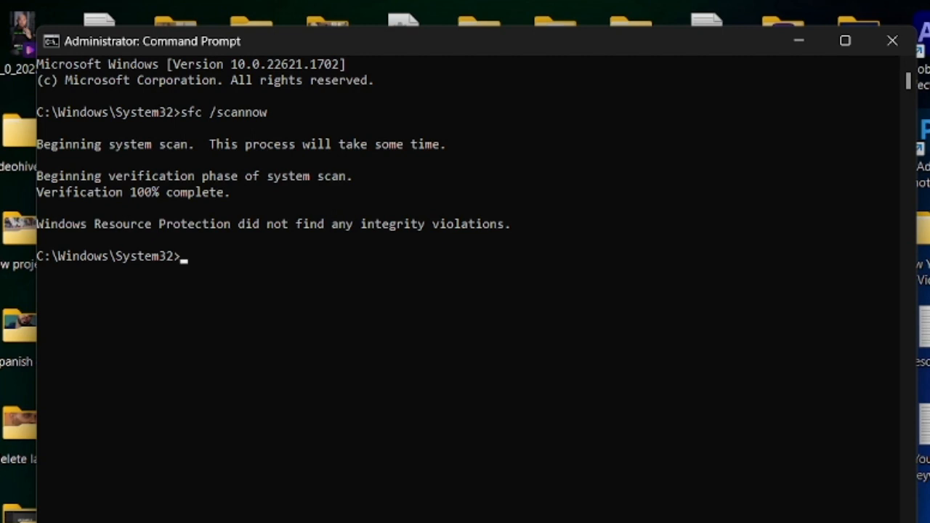
text(DISM.exe /Online /Cleanup-image /Restorehealth)
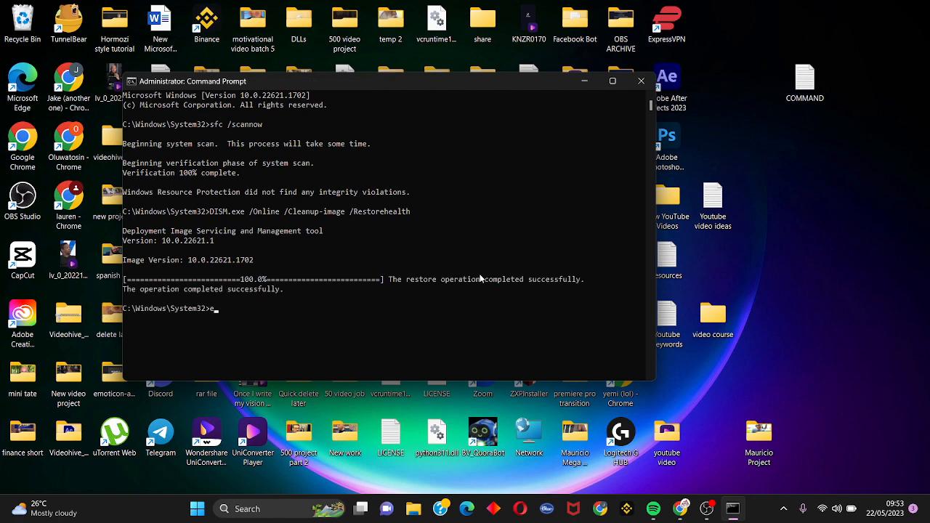
mouse_move(520, 264)
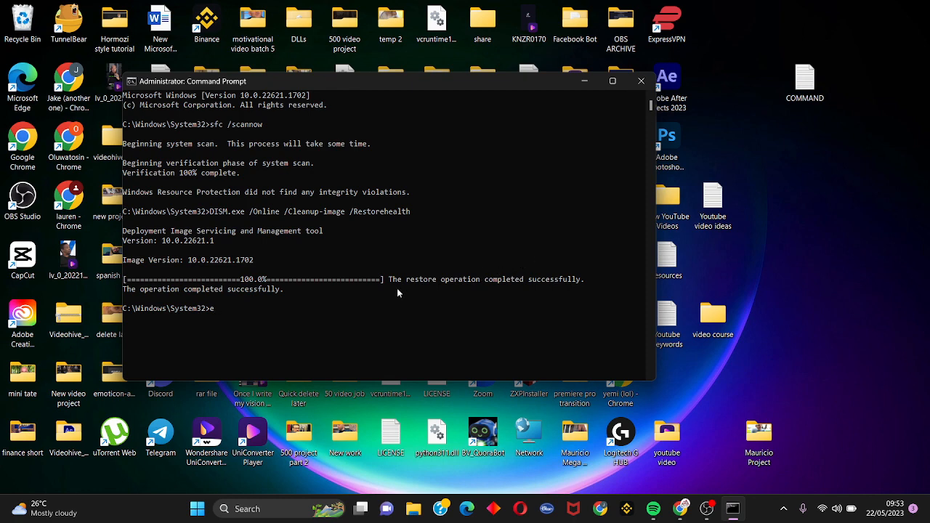
mouse_move(566, 5)
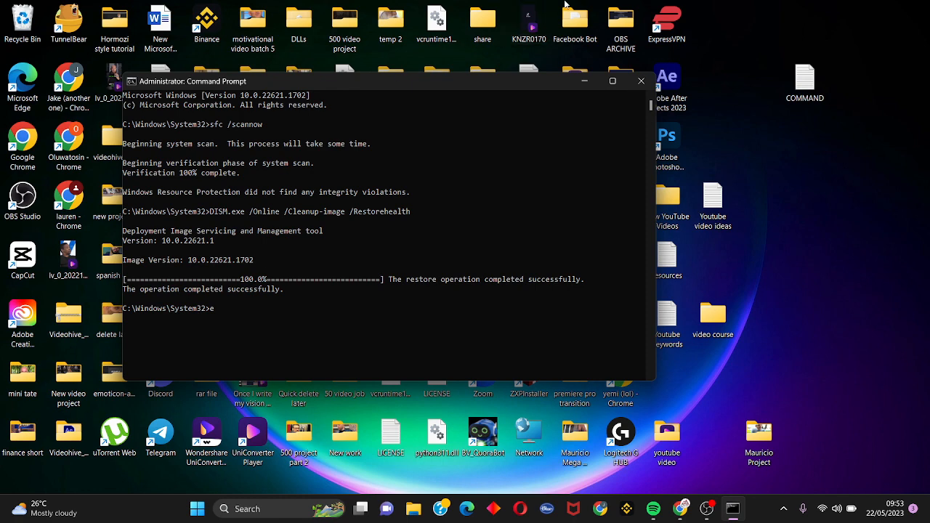
- Close Command Prompt and open the Start menu to reach power options
click(640, 81)
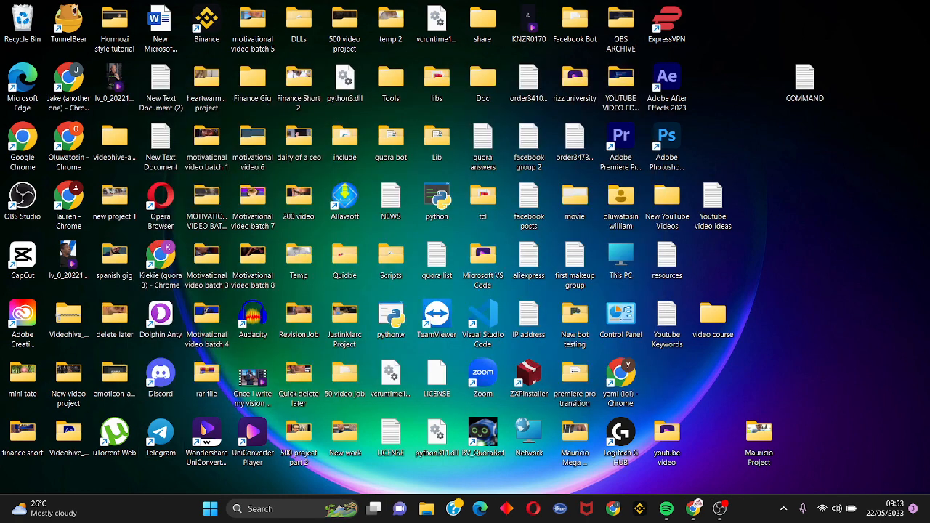
click(210, 508)
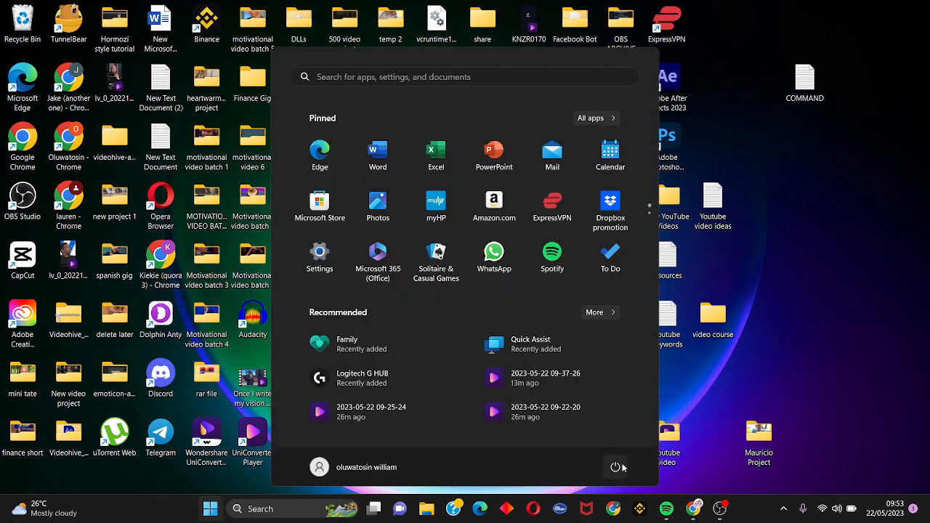
mouse_move(752, 358)
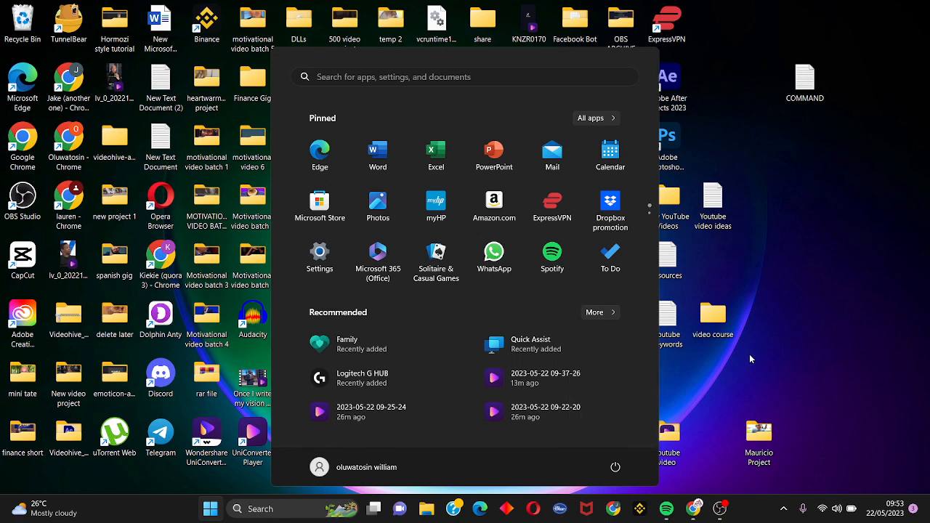